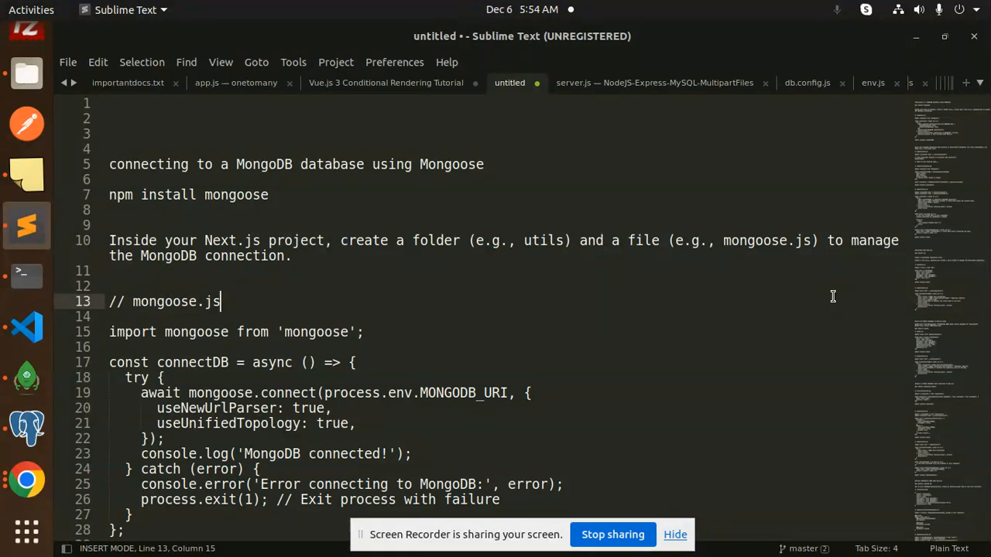
# Switch to the Next.js project in VS Code and bring up utils/mongoose.js.
pyautogui.click(251, 195)
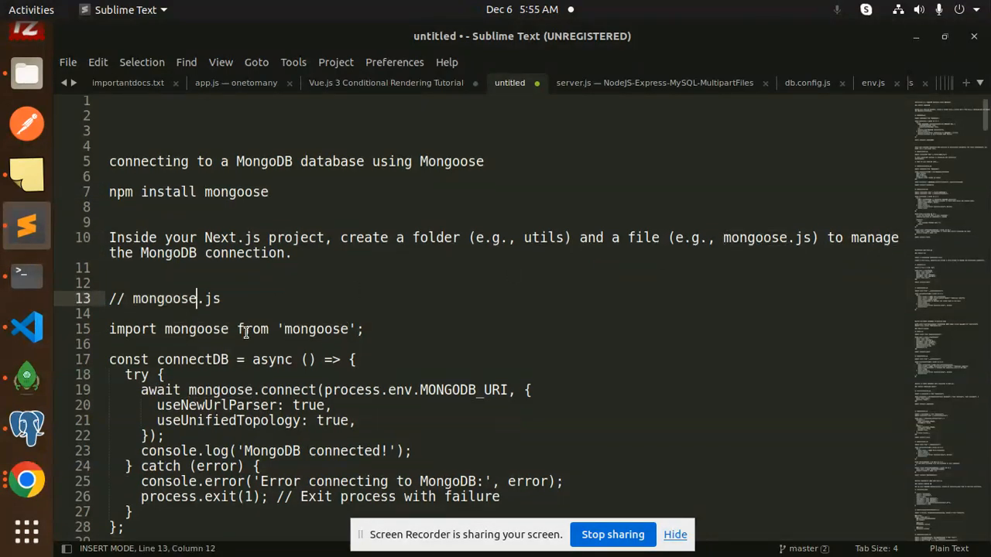
pyautogui.scroll(-3)
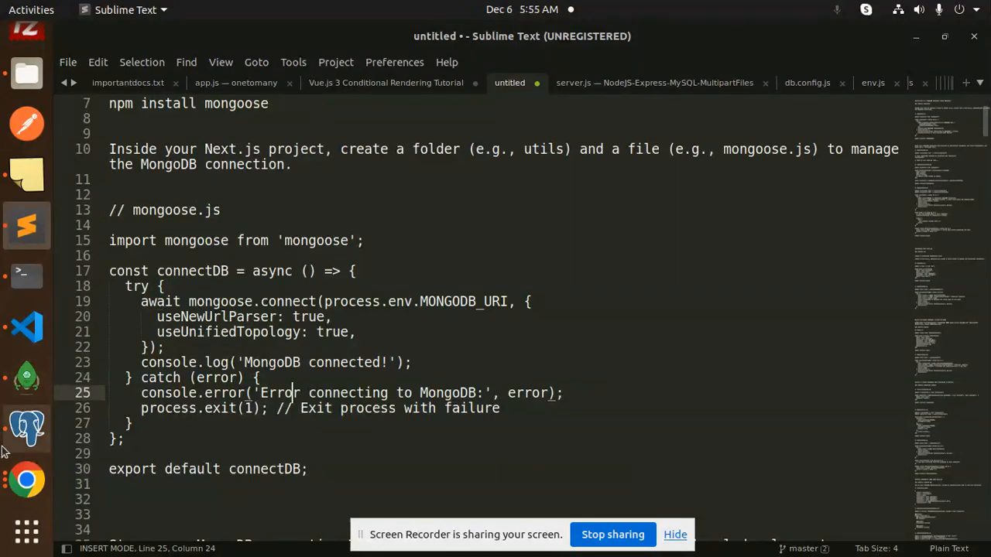
pyautogui.click(26, 327)
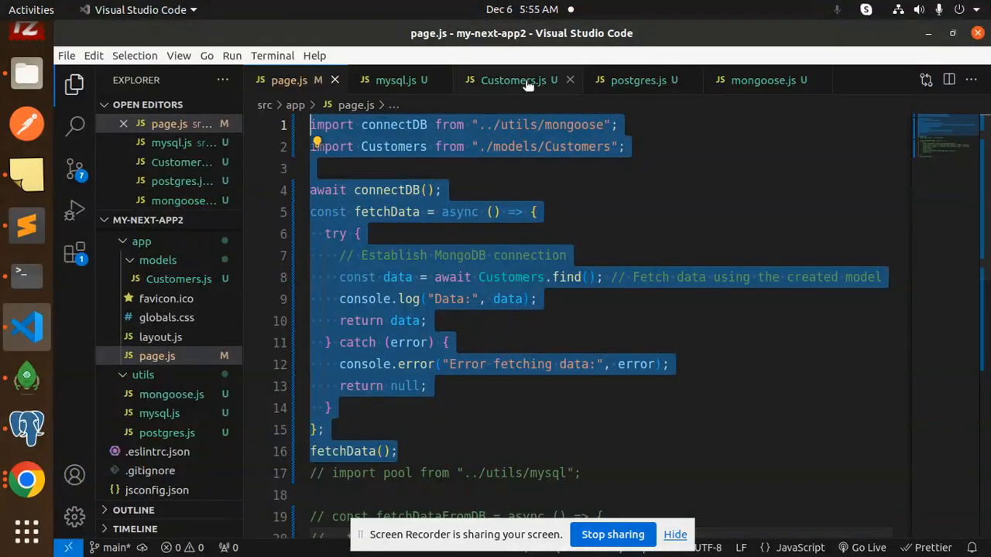
pyautogui.click(762, 80)
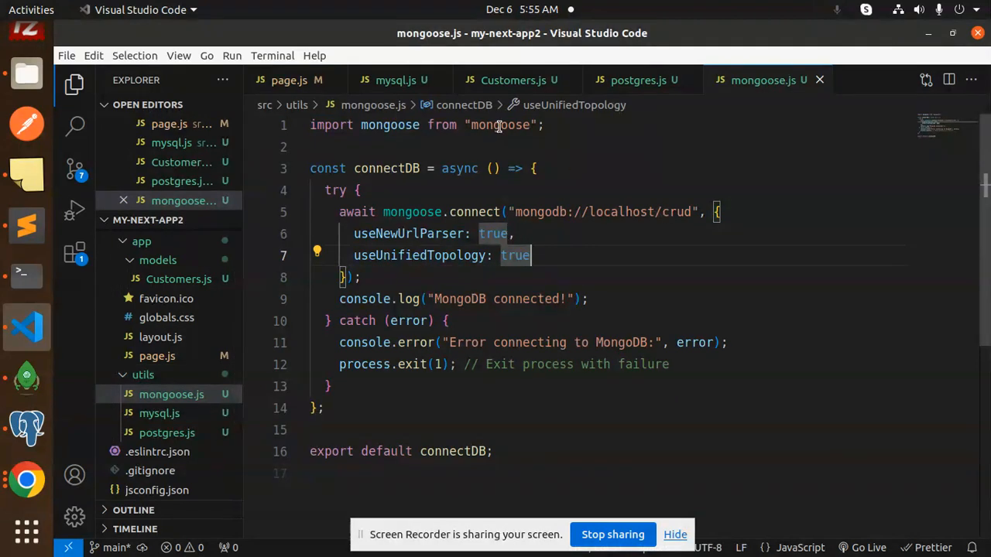
# Inspect the connectDB function and its useNewUrlParser option for mongodb://localhost/crud.
pyautogui.doubleClick(388, 168)
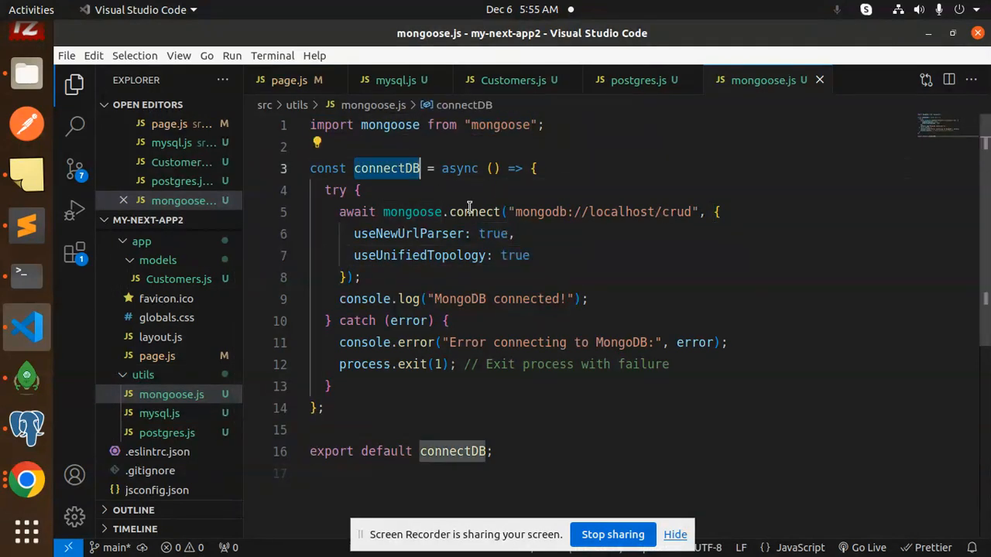
pyautogui.doubleClick(620, 211)
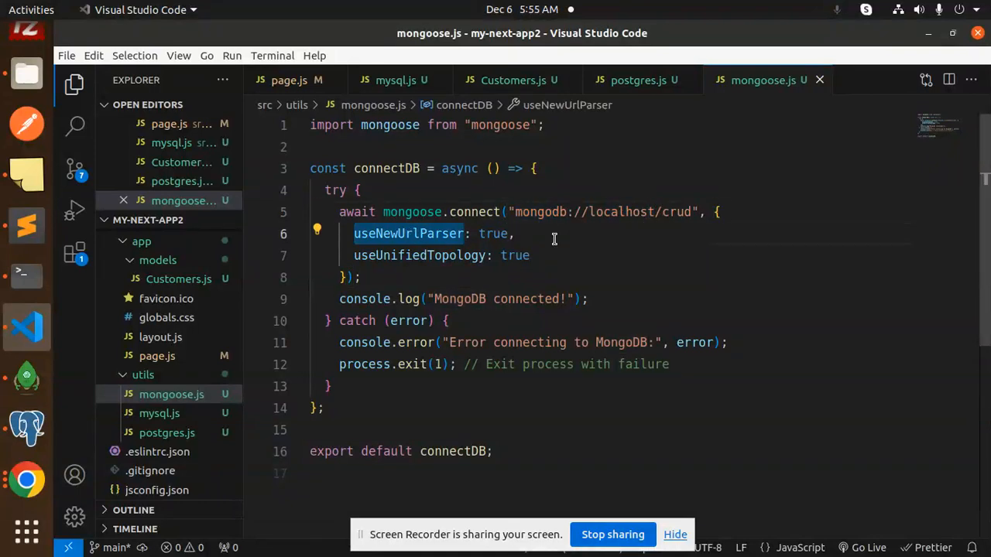
pyautogui.click(421, 255)
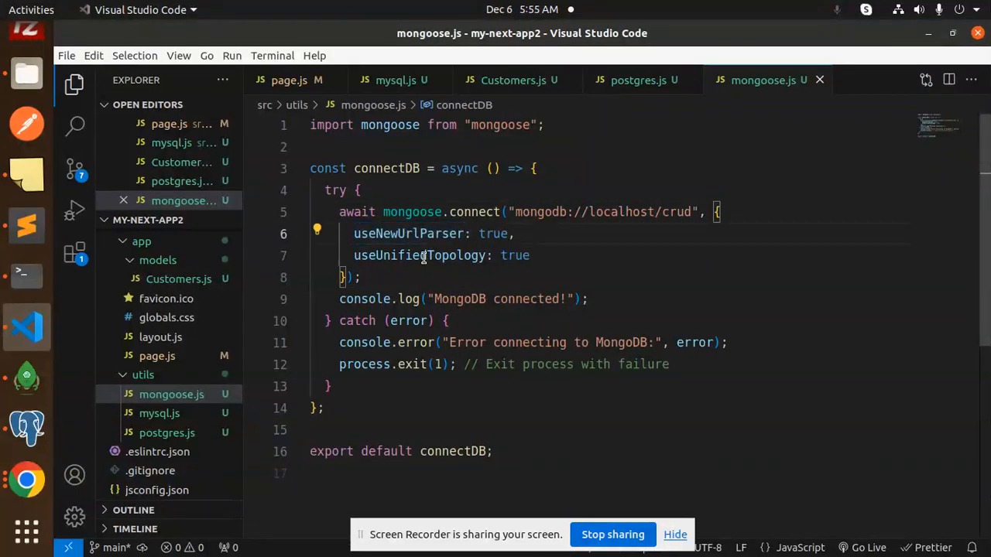
pyautogui.doubleClick(366, 299)
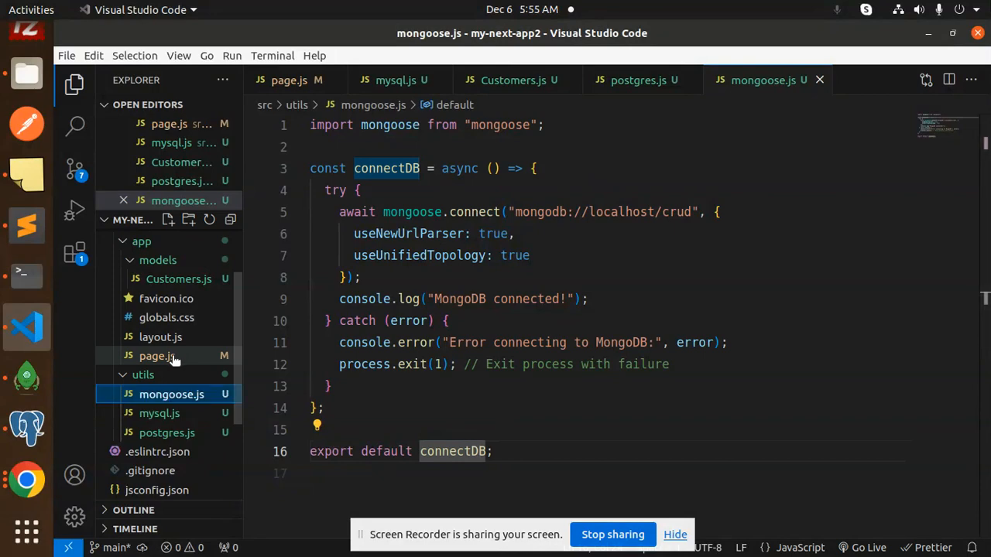
# Show page.js and highlight the ./models/Customers import used with connectDB.
pyautogui.click(158, 354)
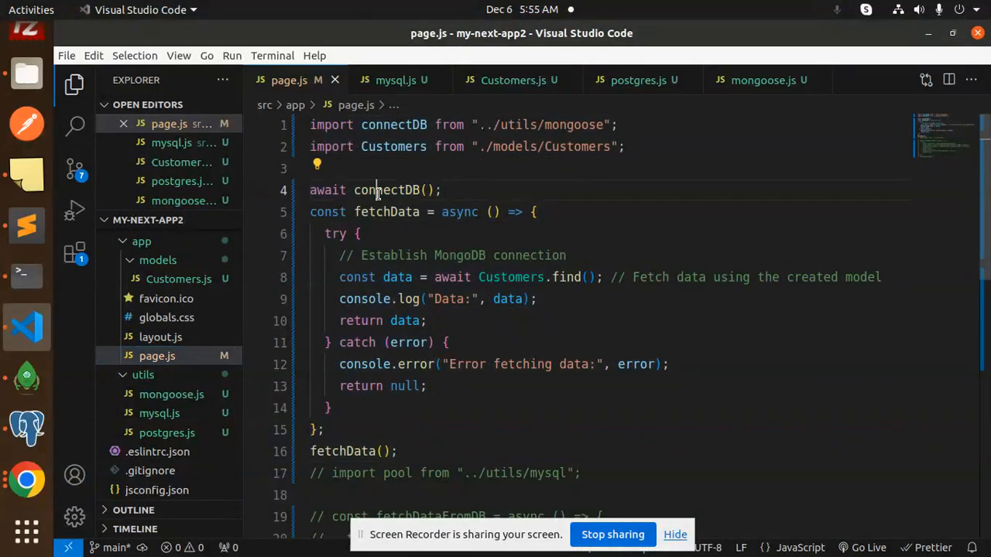
pyautogui.doubleClick(386, 189)
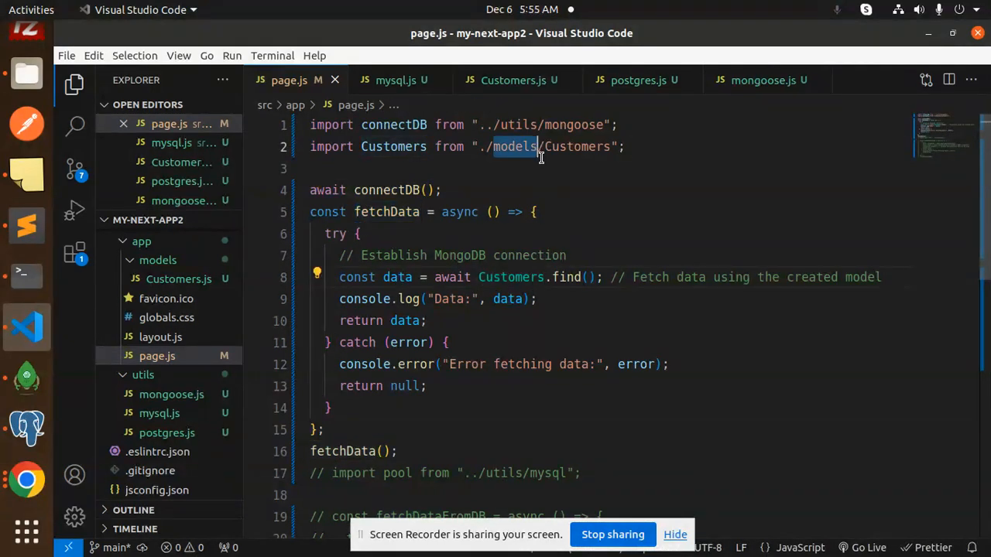
# Review the Customers.js schema's name, age and email fields, then return to page.js.
pyautogui.click(508, 80)
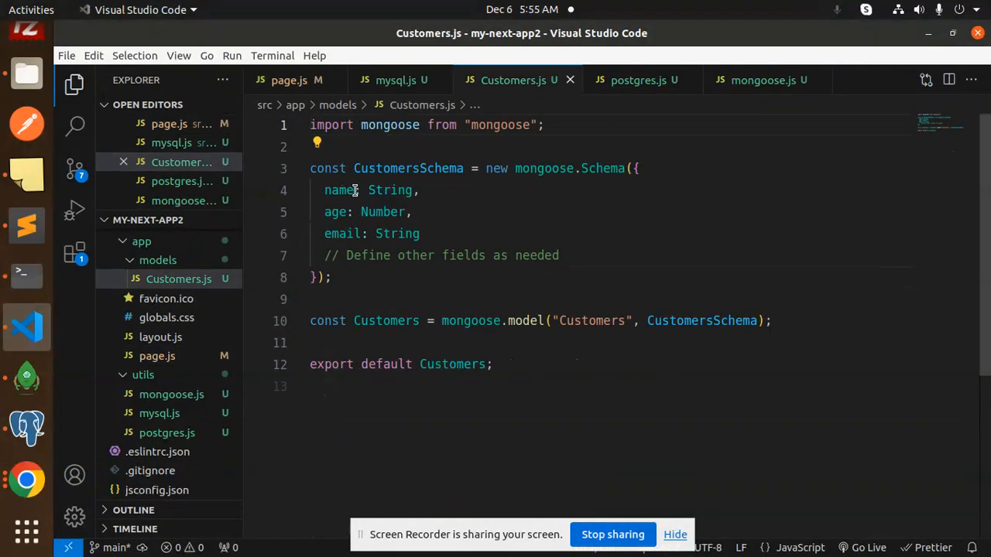
pyautogui.doubleClick(344, 234)
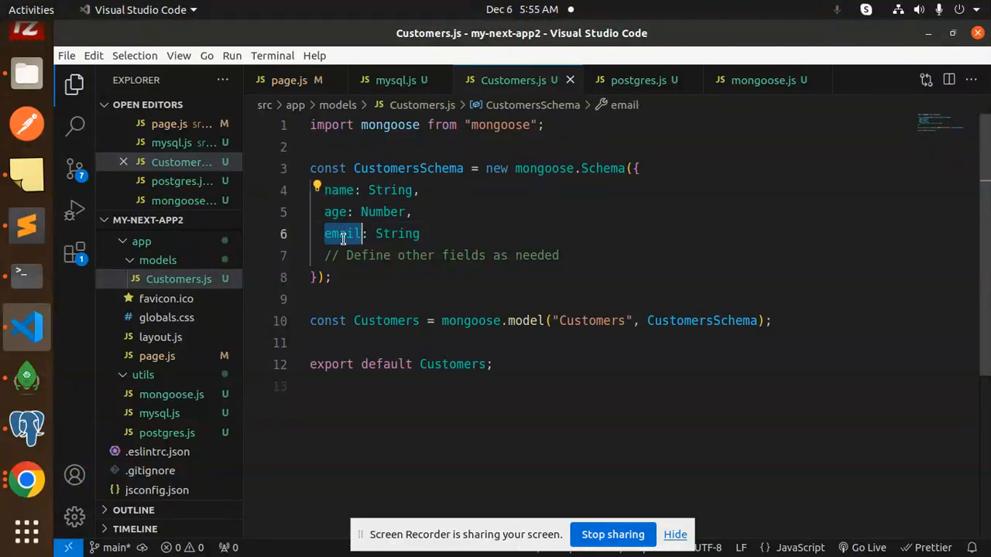
pyautogui.click(545, 364)
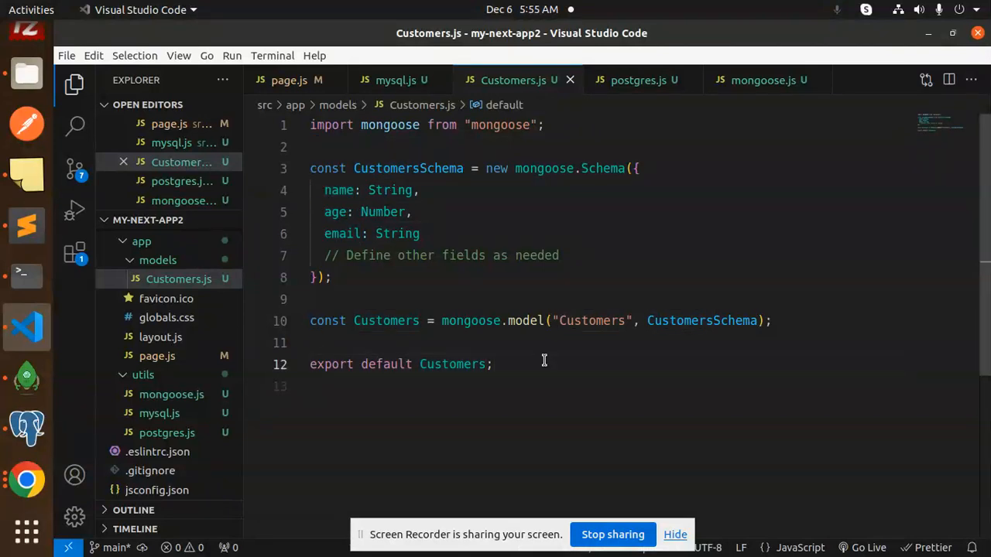
pyautogui.click(288, 80)
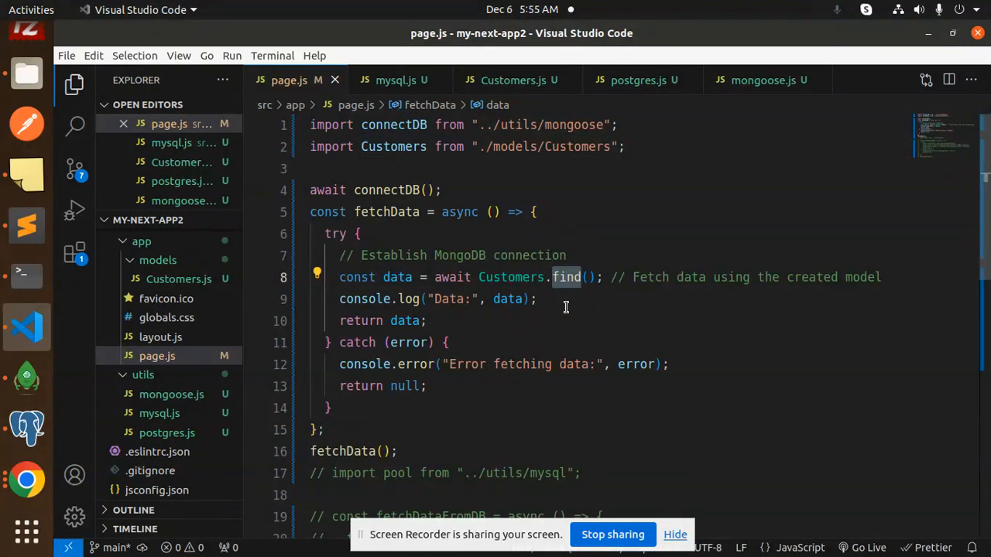
pyautogui.moveTo(673, 278)
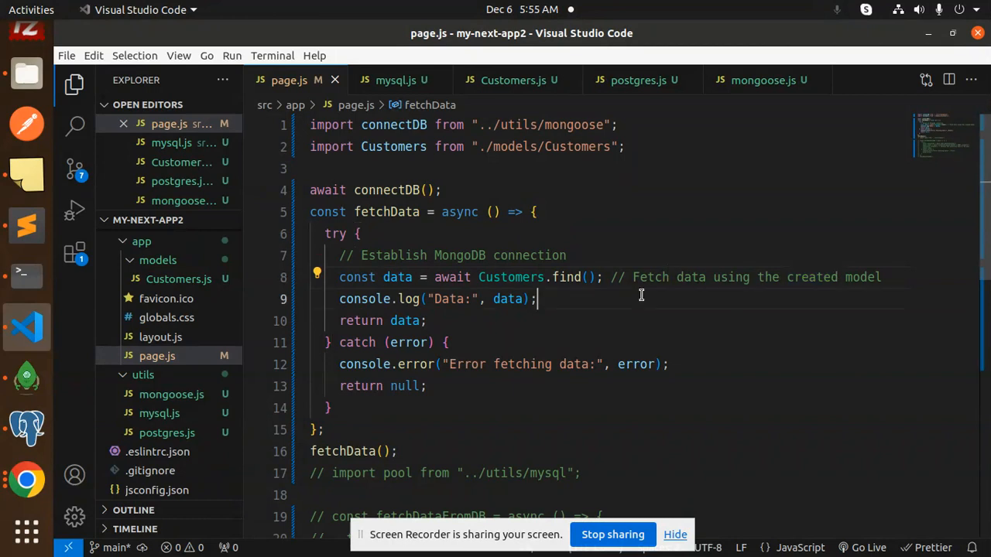
# Look over the fetchData try/catch logging Customers.find() results in page.js.
pyautogui.click(572, 277)
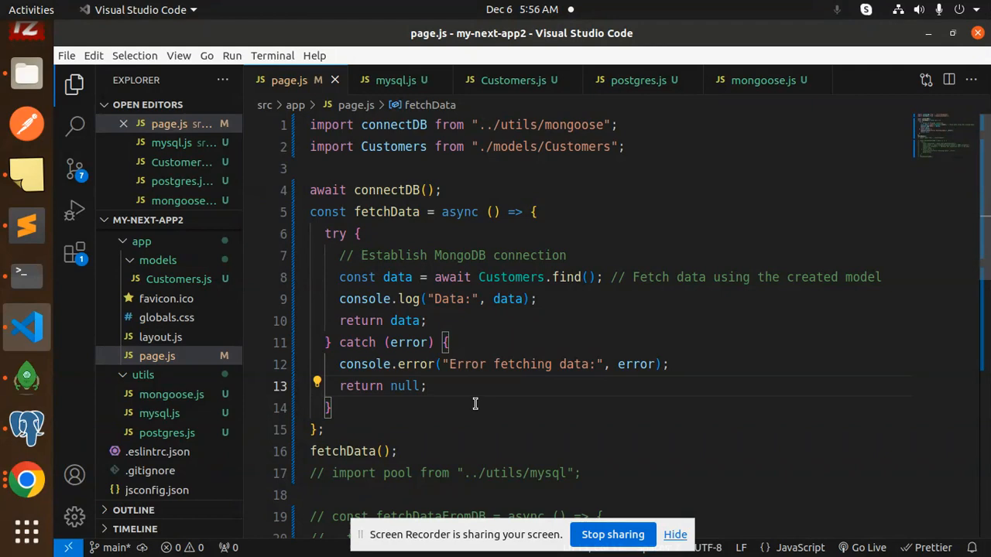
pyautogui.scroll(-3)
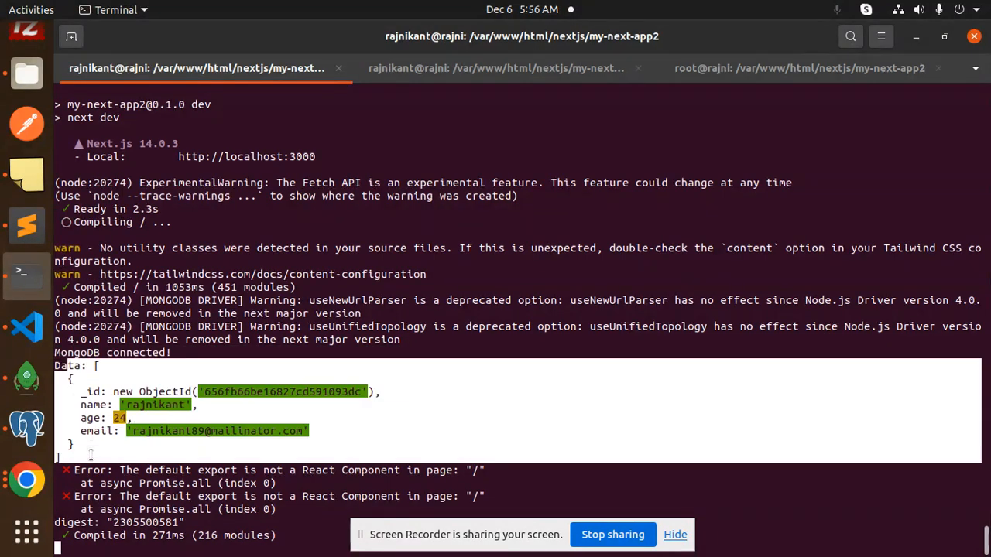
pyautogui.click(112, 365)
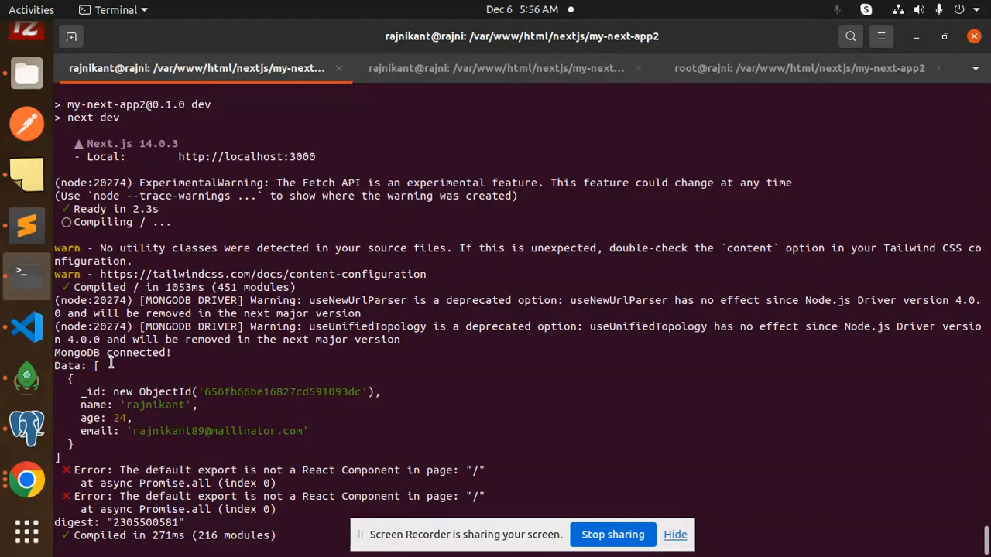
pyautogui.moveTo(240, 412)
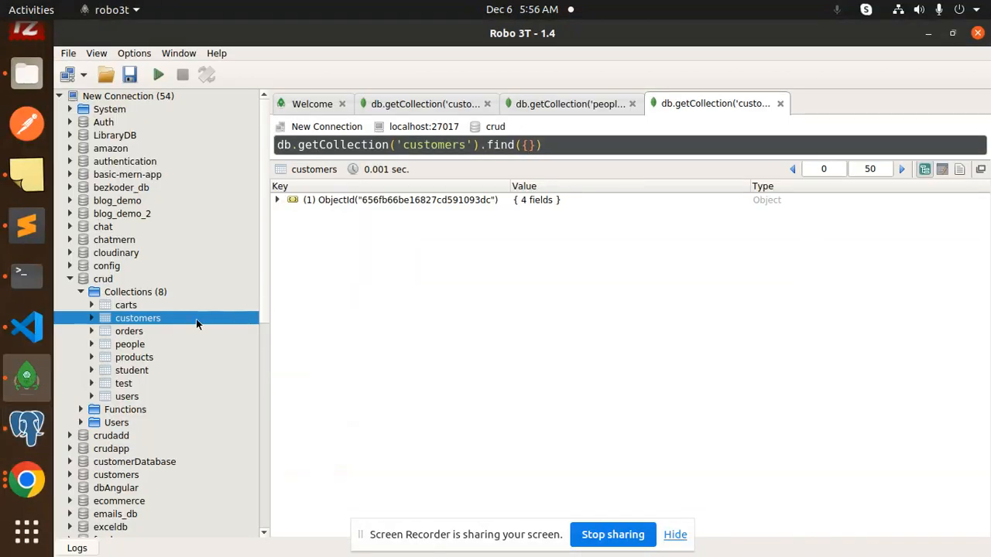
# View the documents stored in the crud database's customers collection.
pyautogui.rightClick(138, 319)
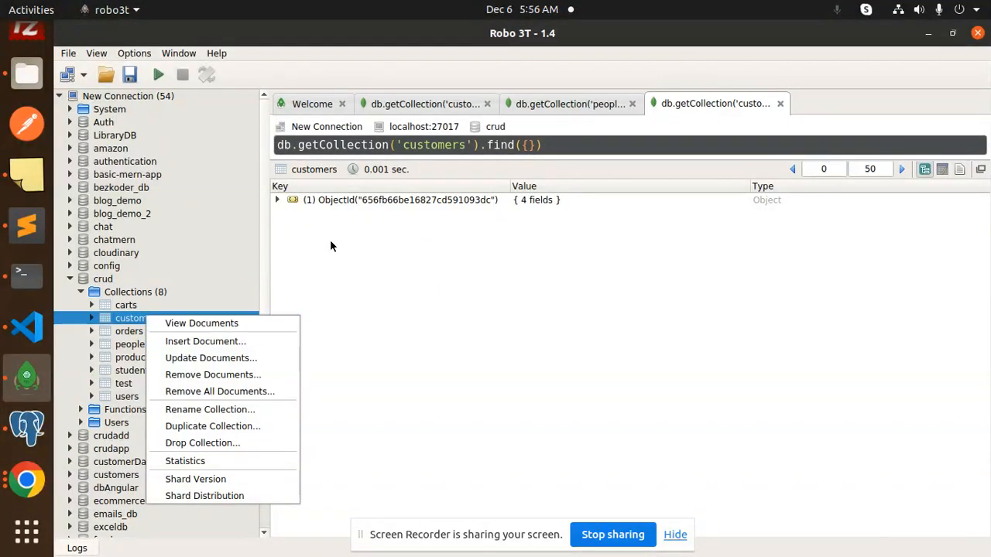
pyautogui.click(201, 323)
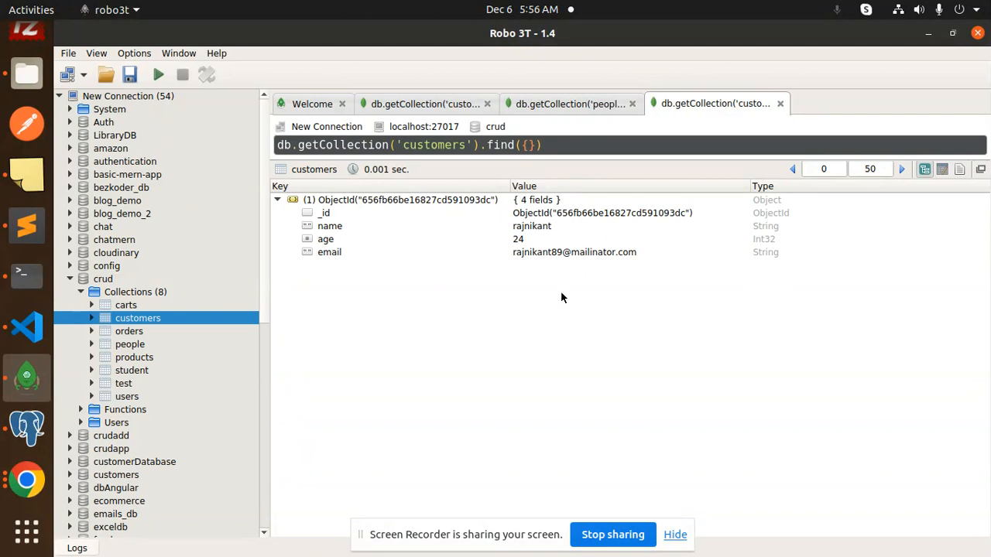
pyautogui.moveTo(511, 267)
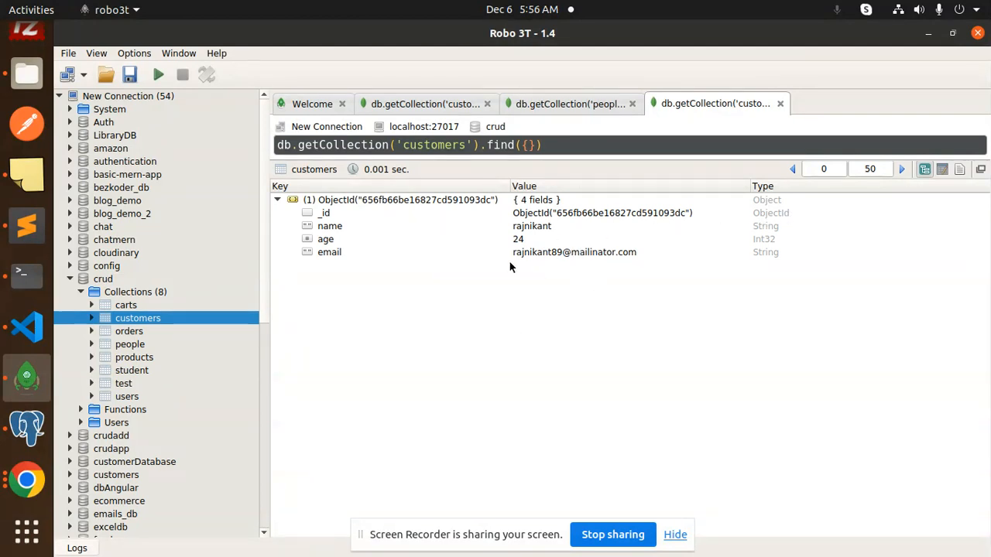
pyautogui.moveTo(154, 327)
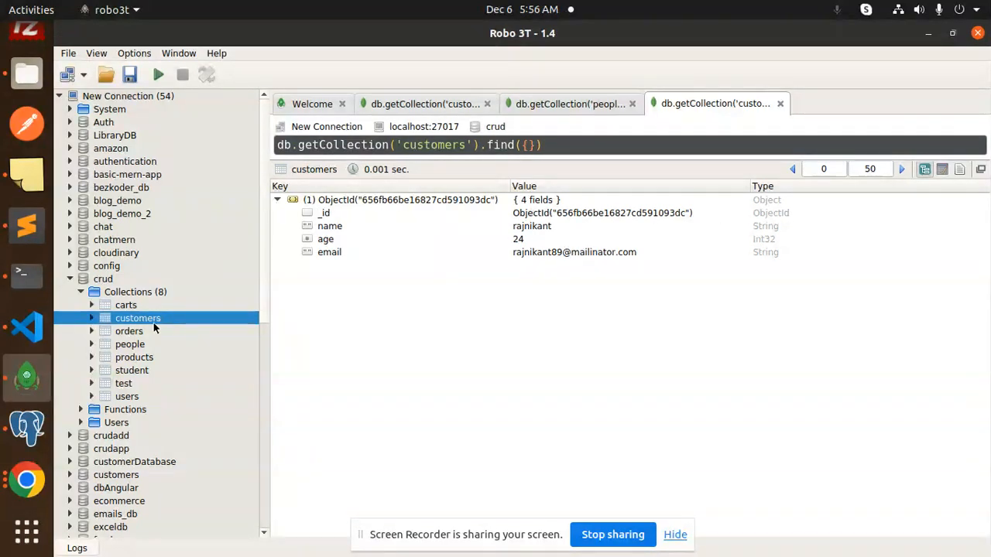
pyautogui.rightClick(138, 319)
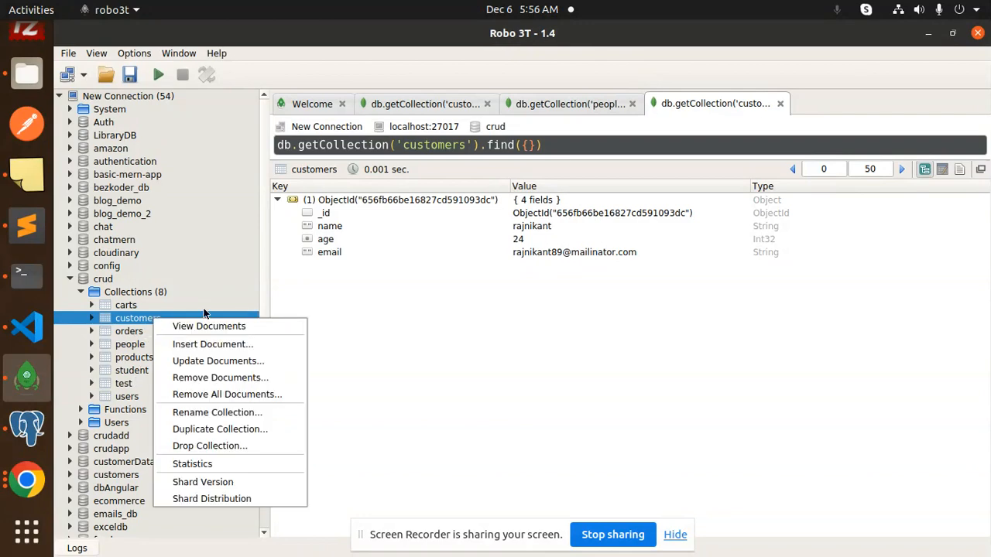
pyautogui.click(207, 326)
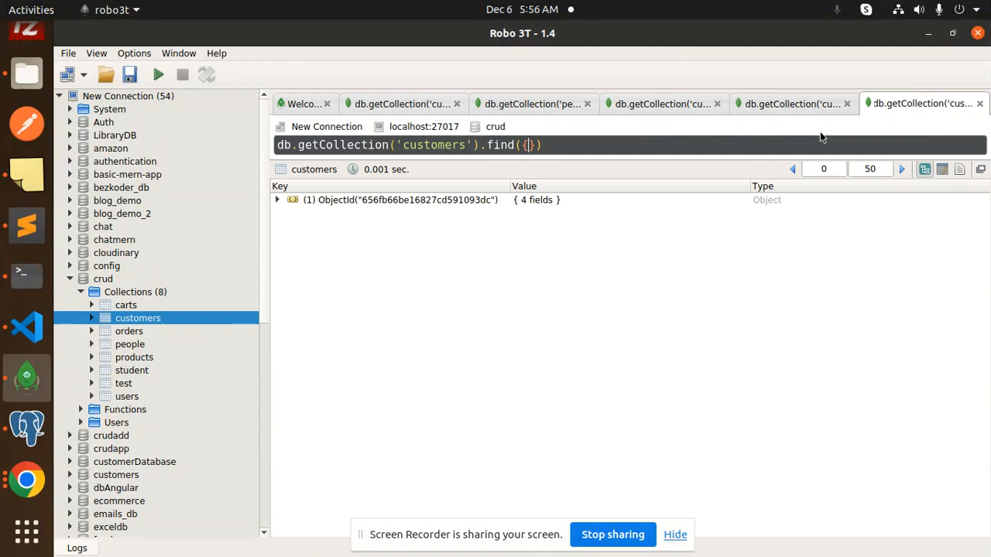
# Expand the existing customer record's fields and start inserting a new document into customers.
pyautogui.rightClick(138, 319)
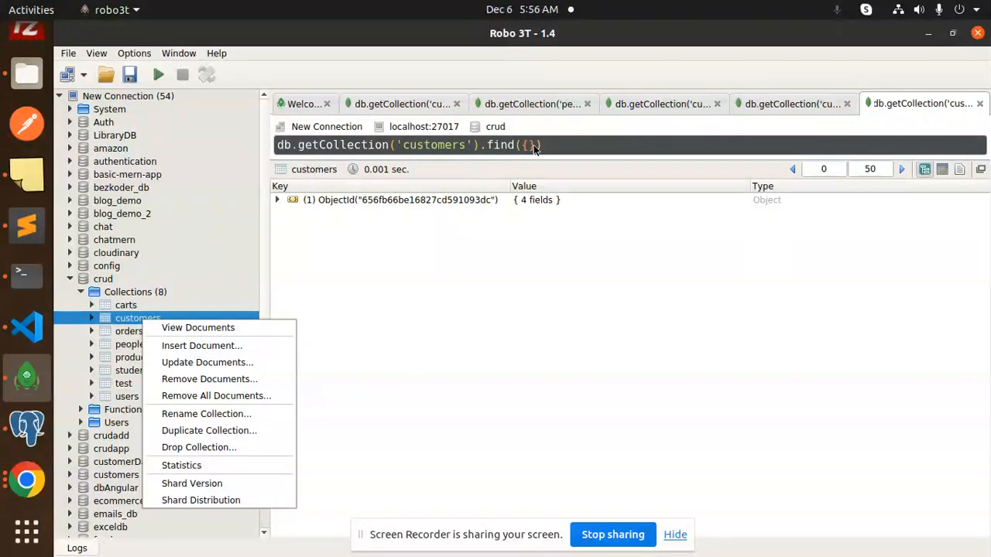
pyautogui.moveTo(202, 346)
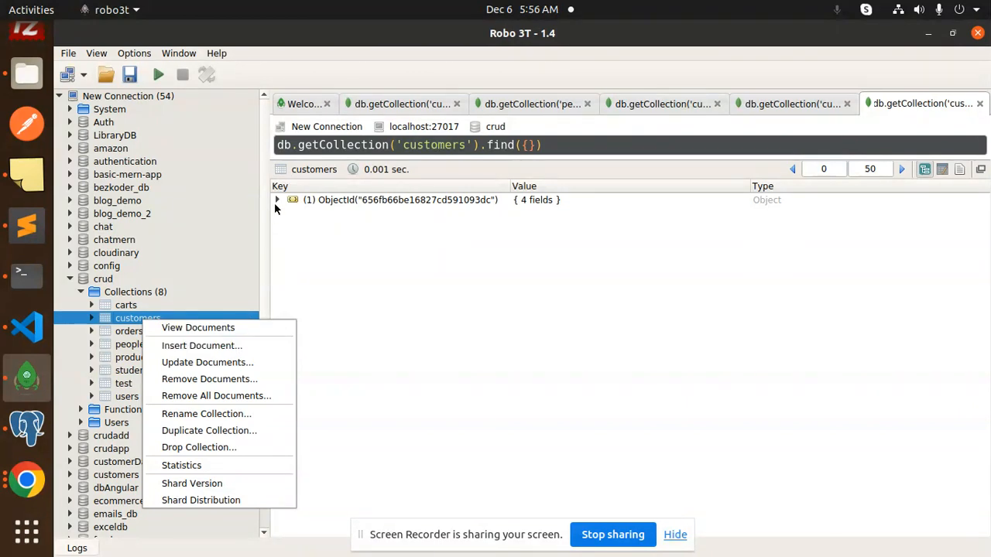
pyautogui.click(199, 328)
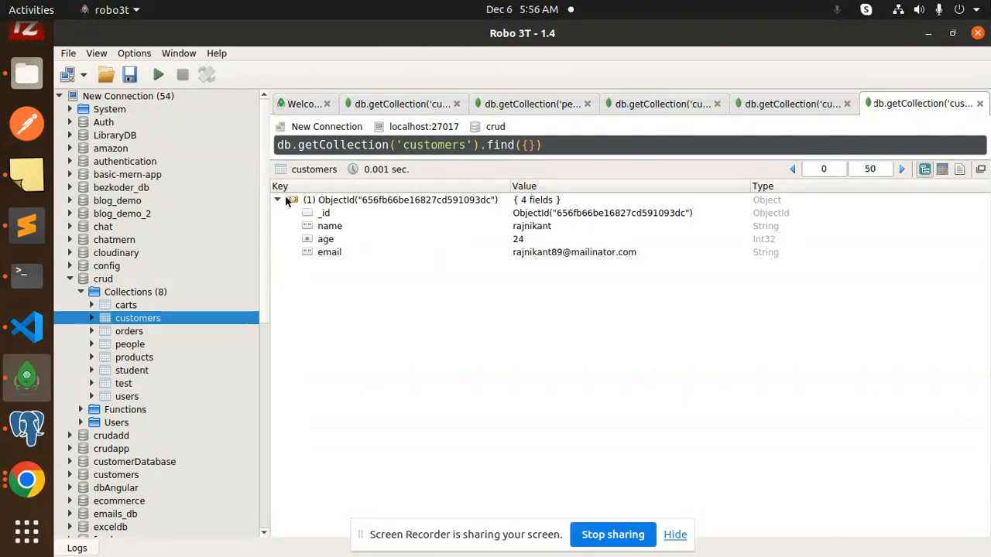
pyautogui.click(330, 226)
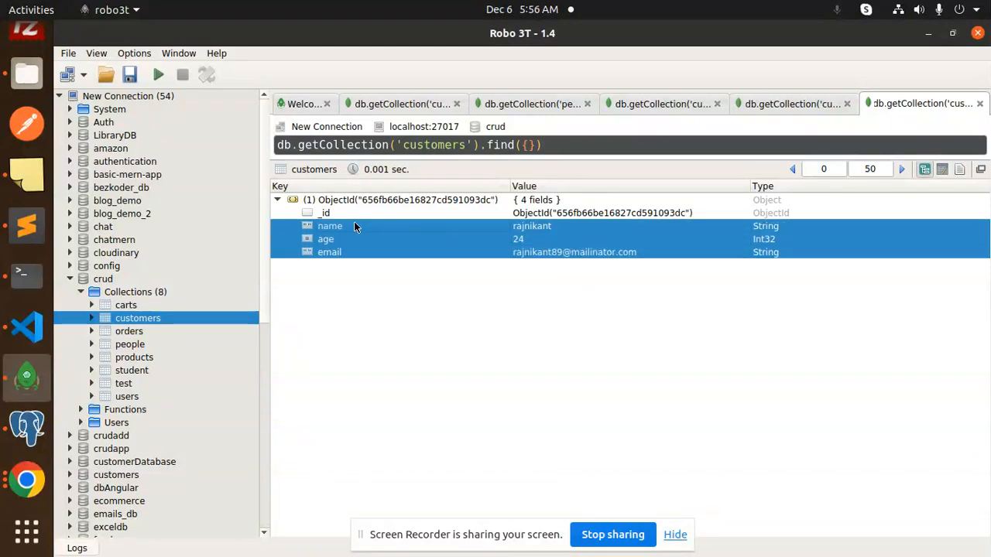
pyautogui.rightClick(136, 319)
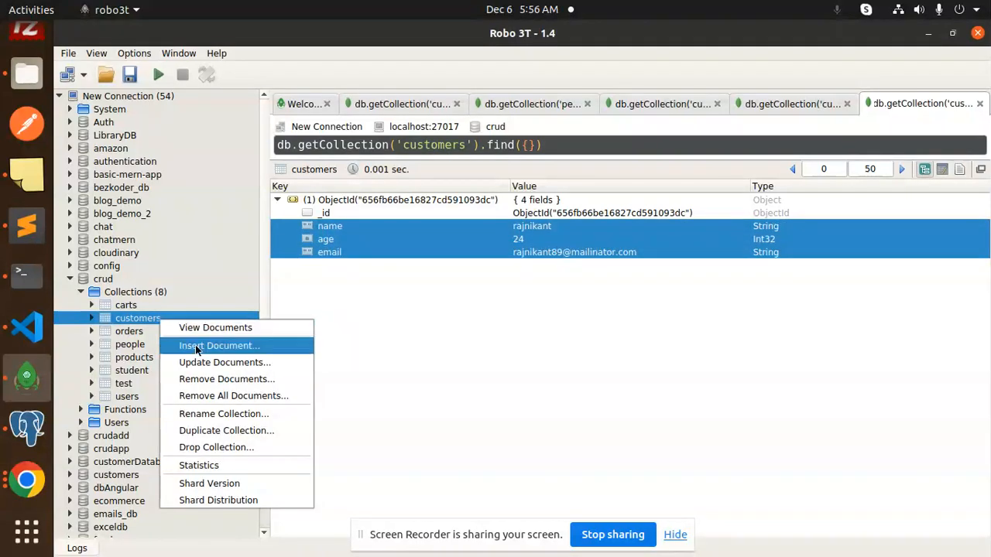
pyautogui.click(220, 345)
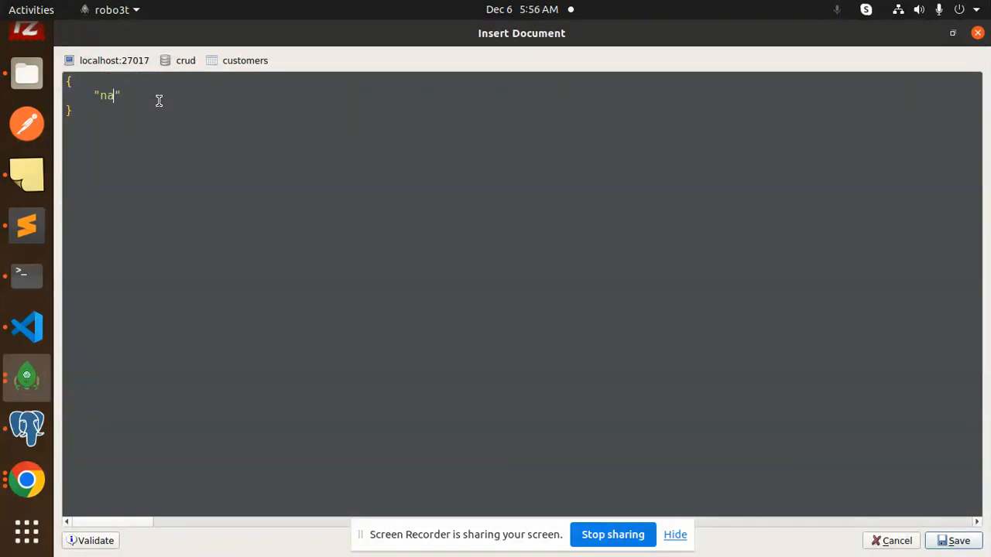
pyautogui.write('me')
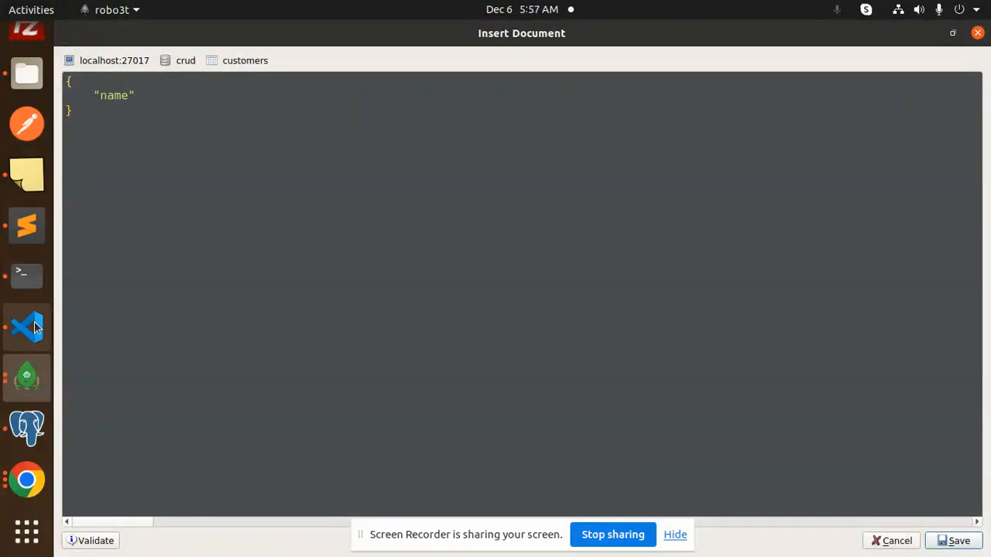
pyautogui.moveTo(28, 427)
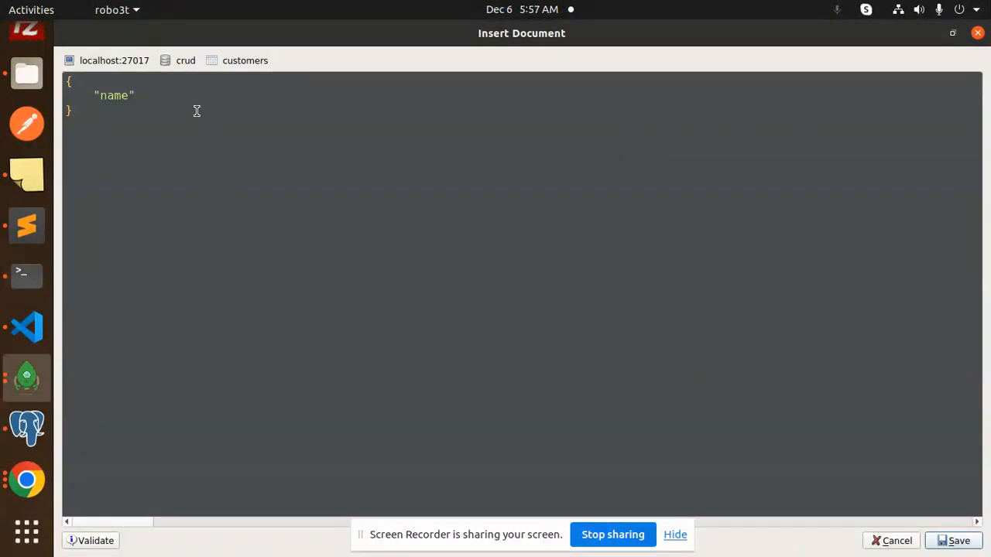
pyautogui.write(': "')
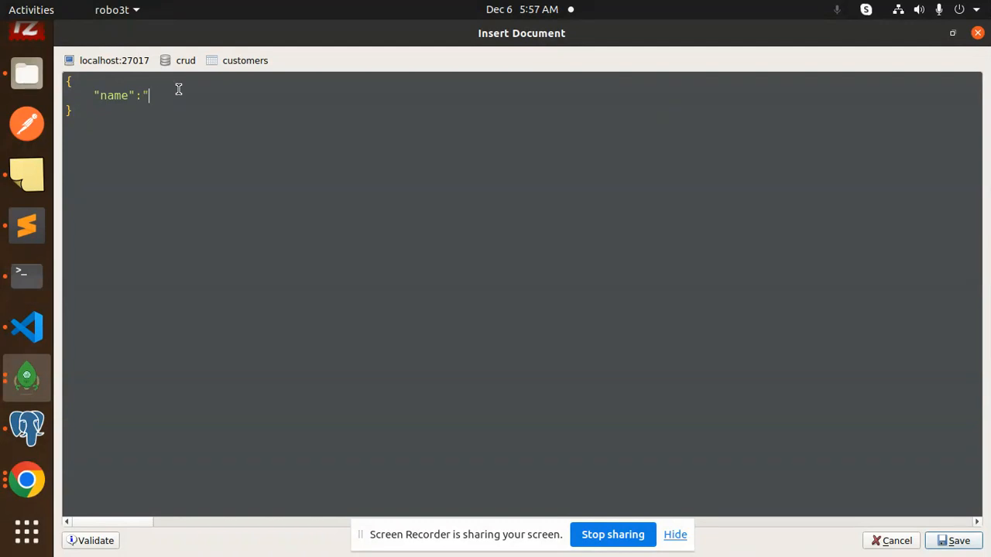
pyautogui.write('Tom')
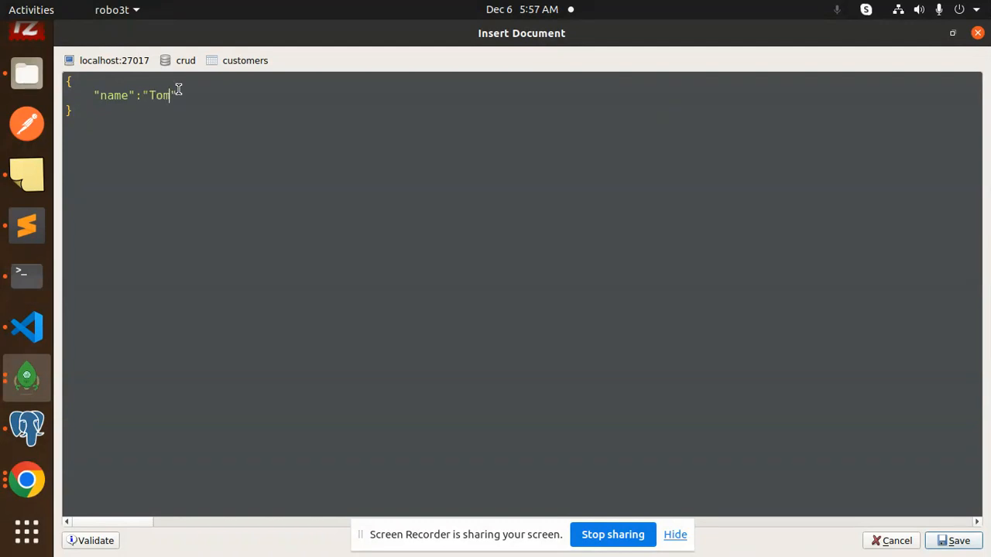
pyautogui.write(',')
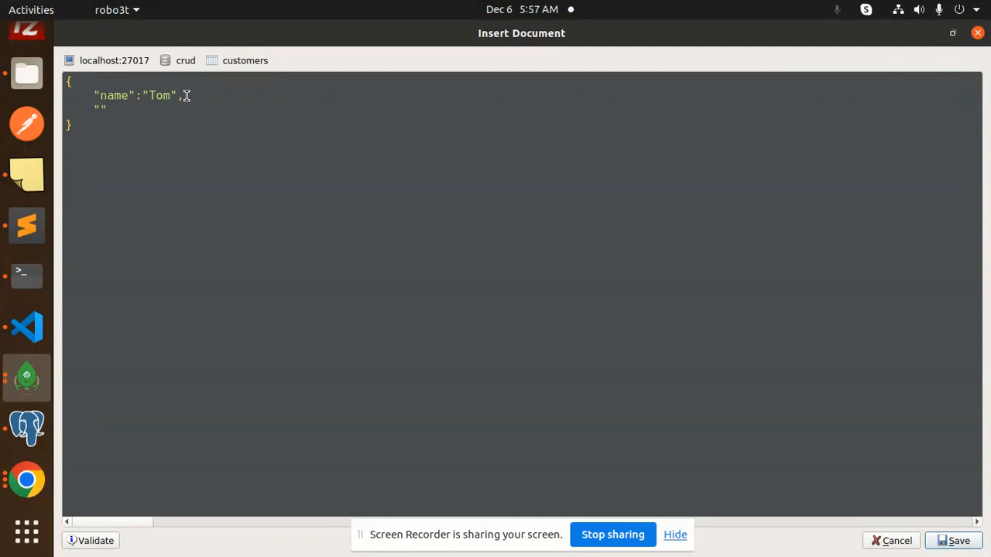
pyautogui.write('age')
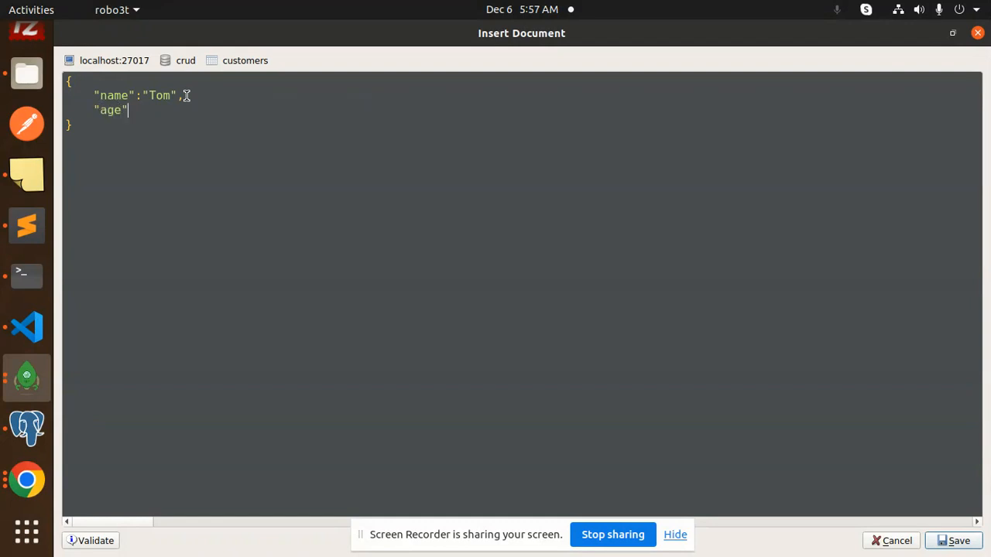
pyautogui.write(':23')
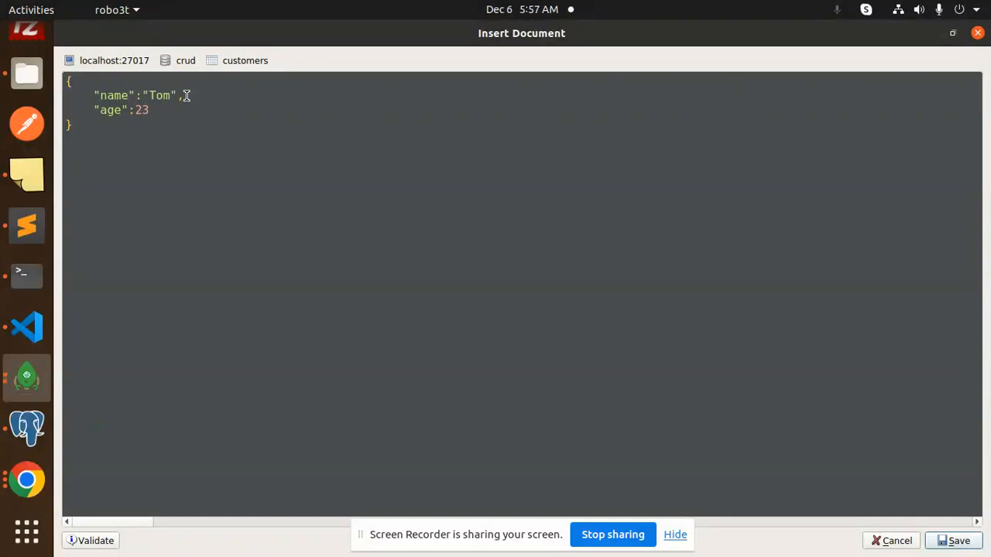
pyautogui.write(',')
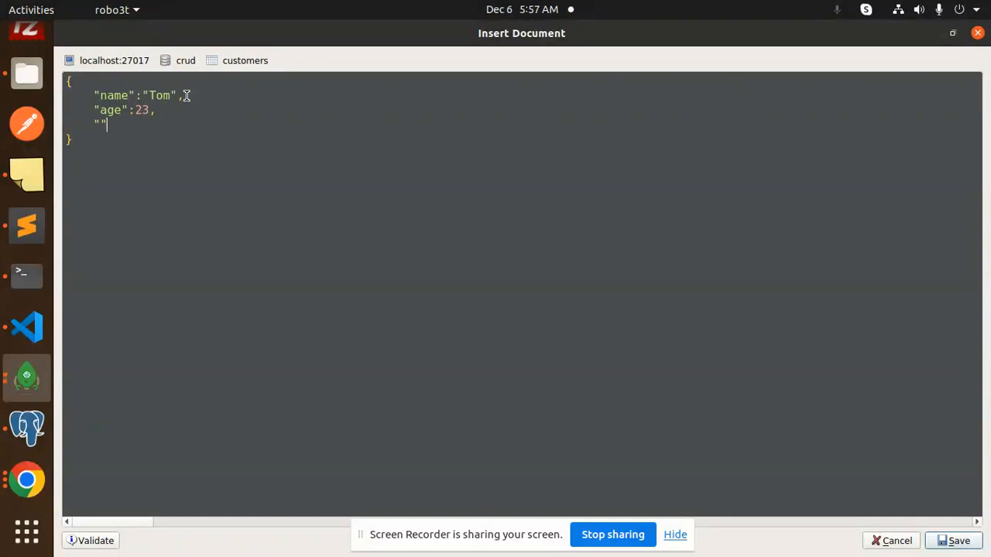
pyautogui.write('emi')
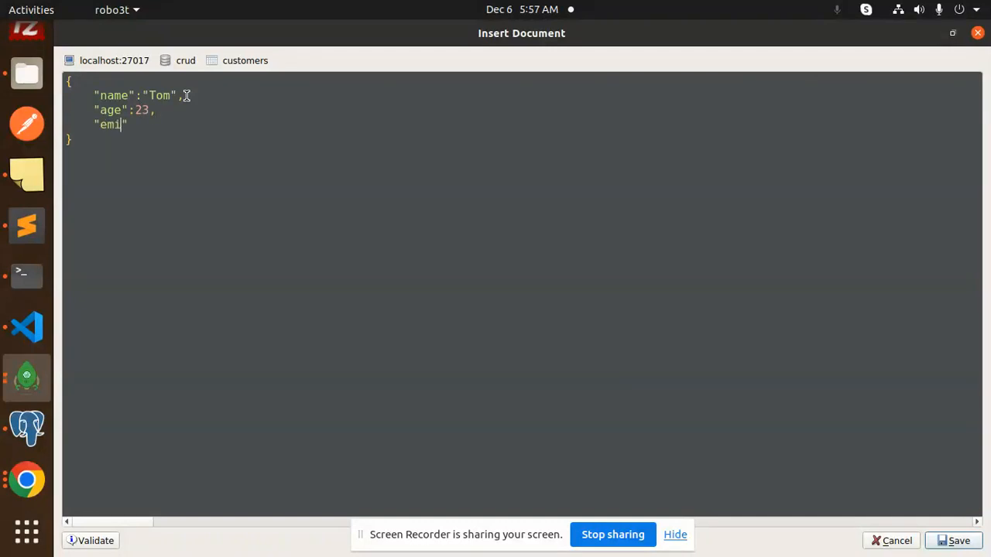
pyautogui.write('ail"')
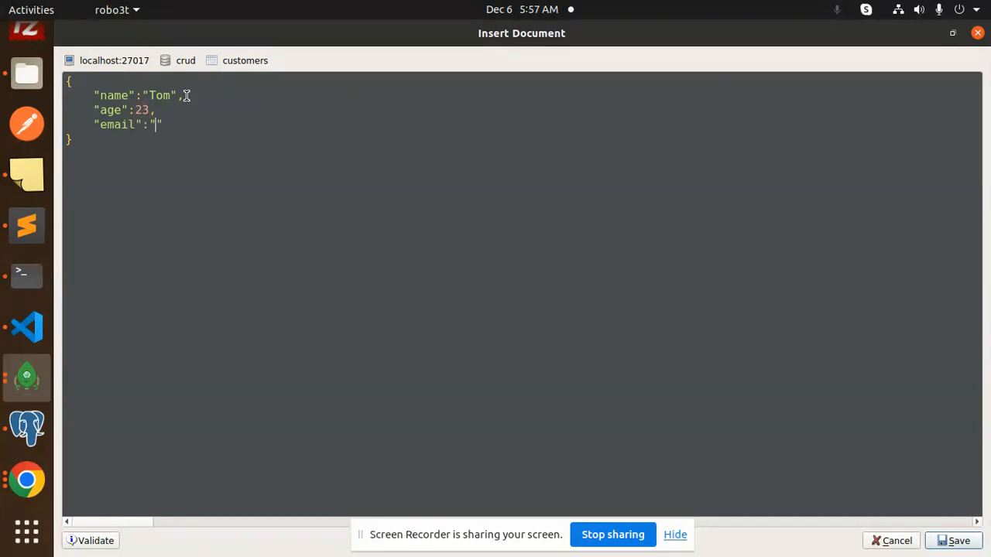
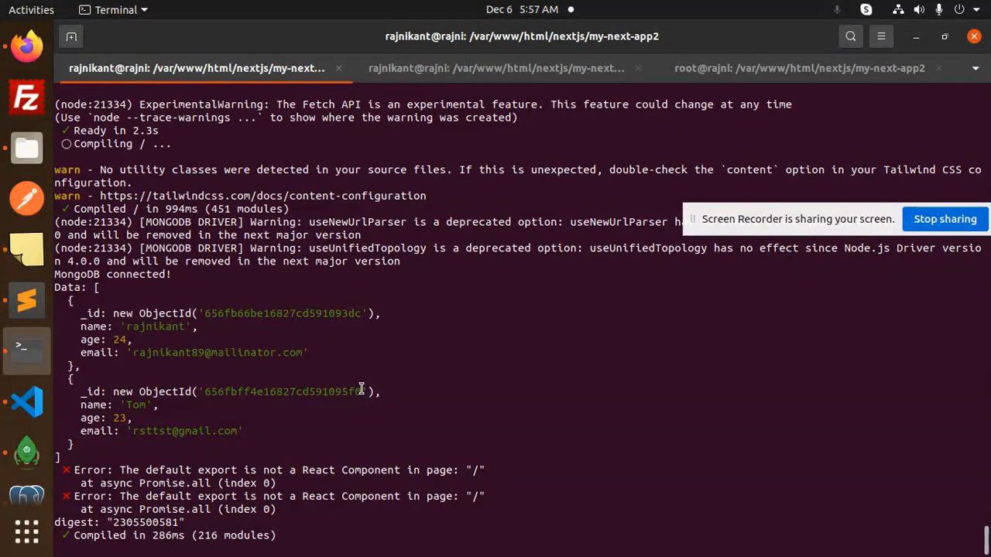
pyautogui.moveTo(576, 328)
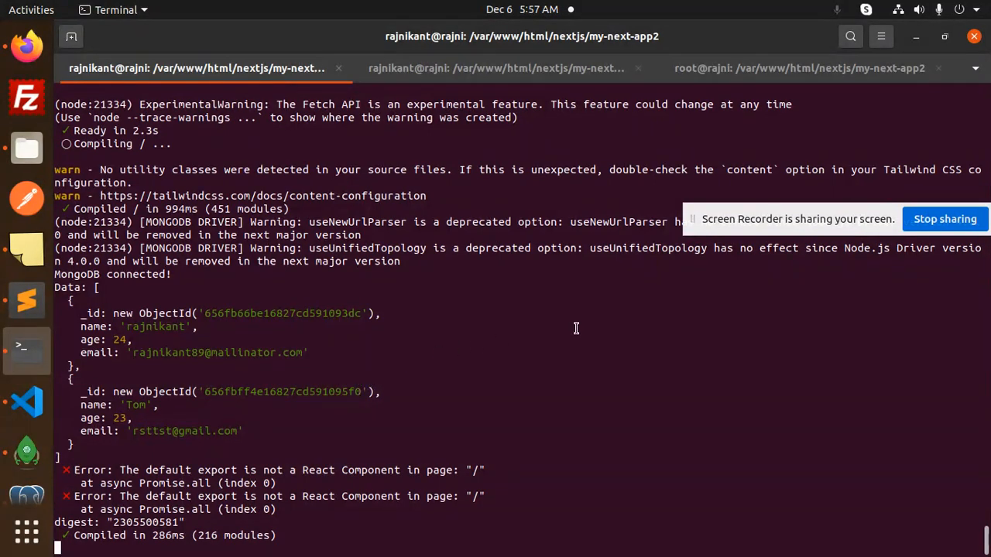